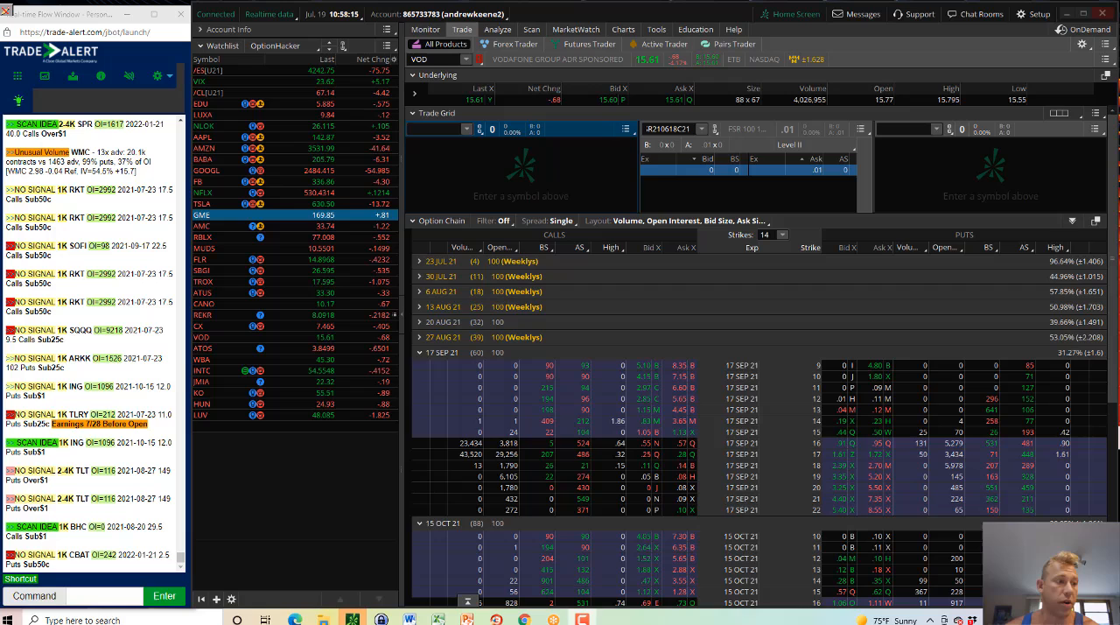
mouse_move(424, 434)
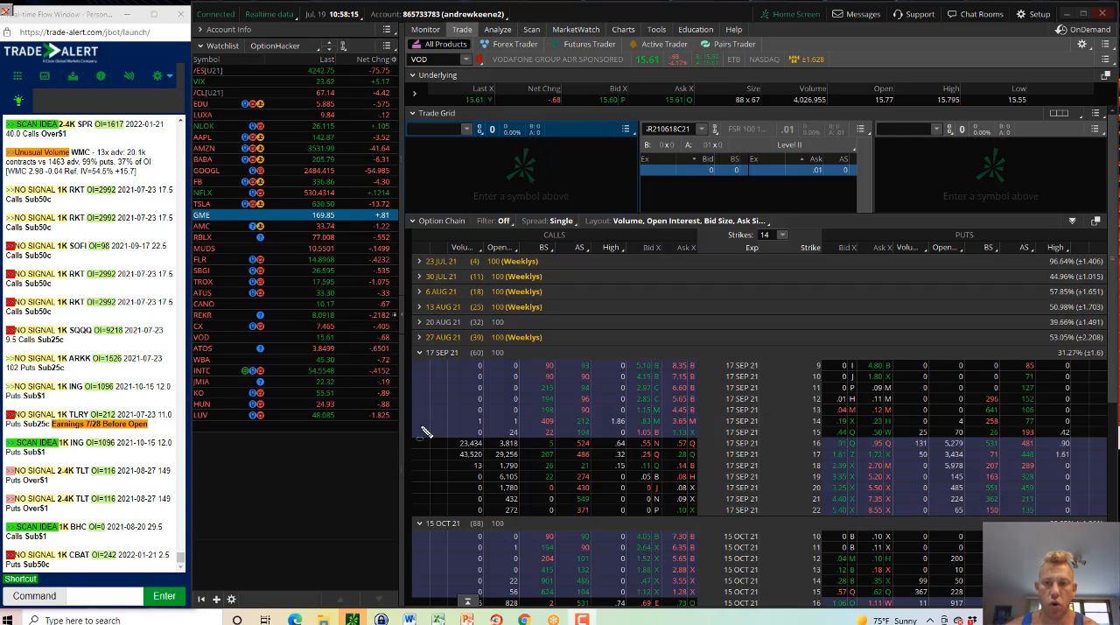